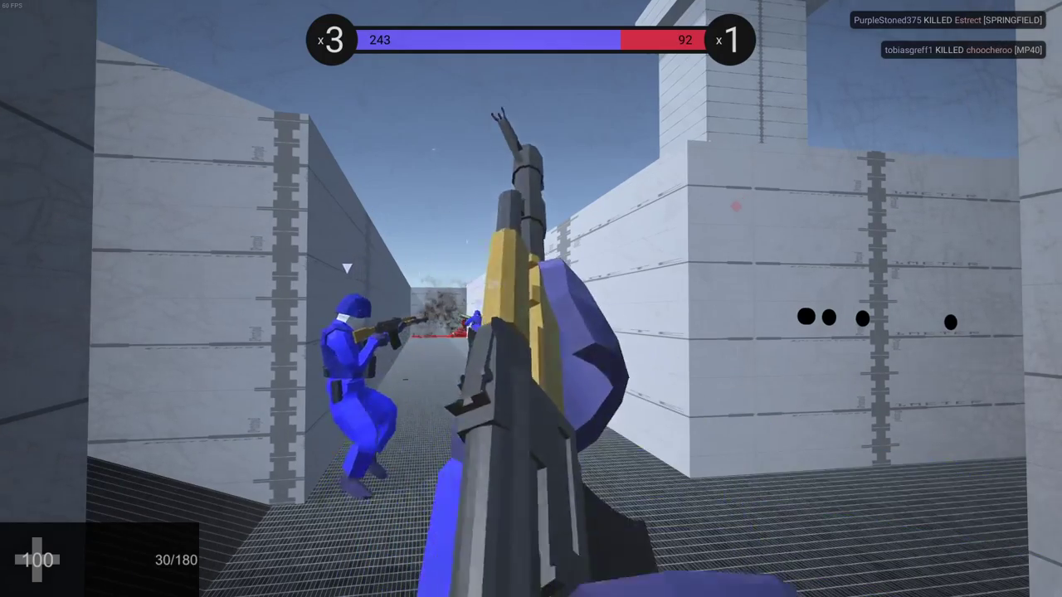
{"action": "left_click", "coordinate": [531, 299]}
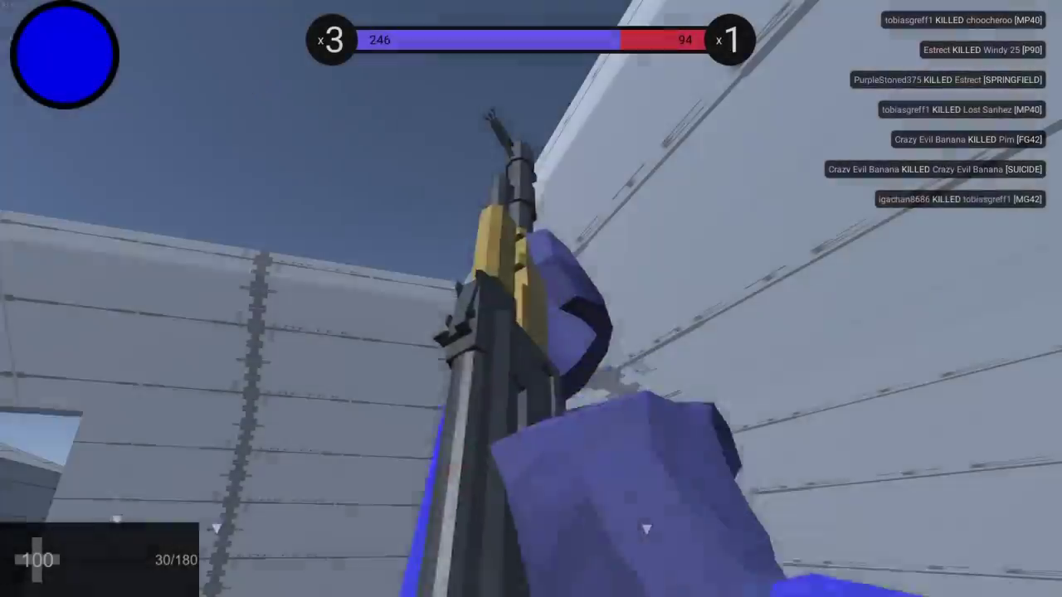
{"action": "mouse_move", "coordinate": [531, 299]}
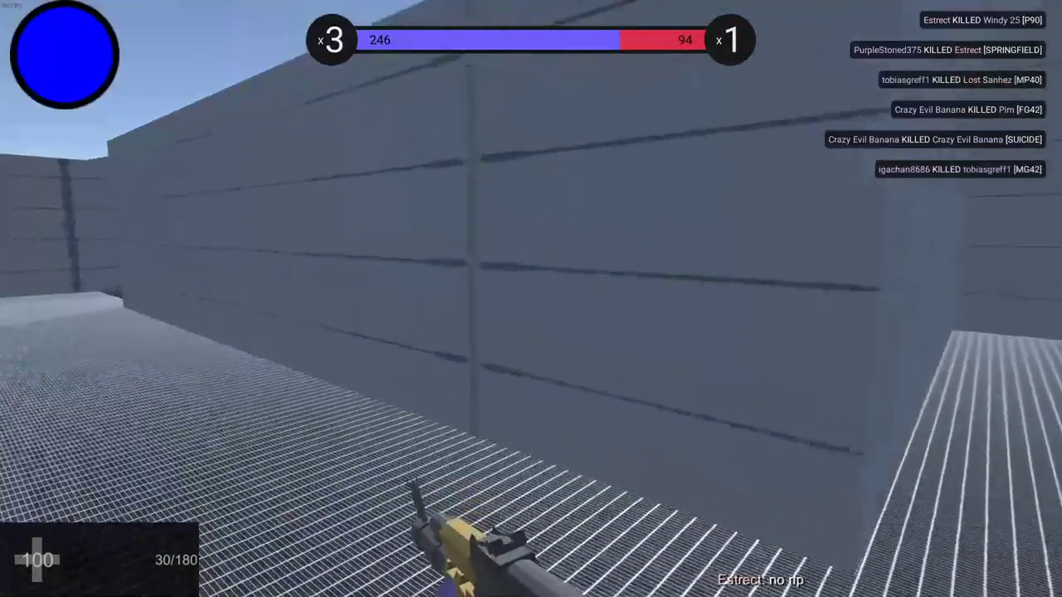
{"action": "mouse_move", "coordinate": [531, 298]}
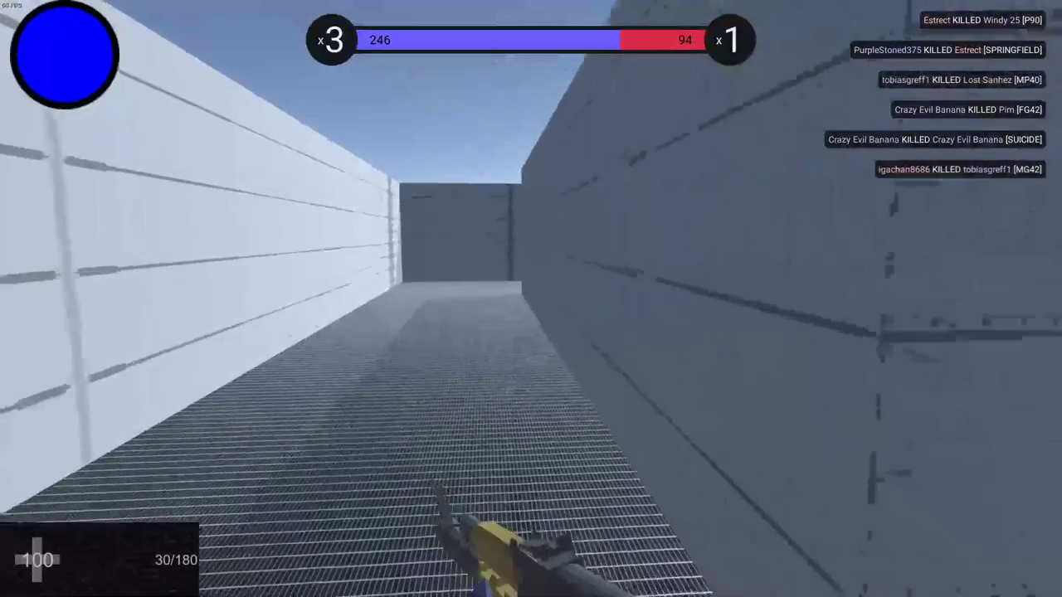
{"action": "mouse_move", "coordinate": [531, 299]}
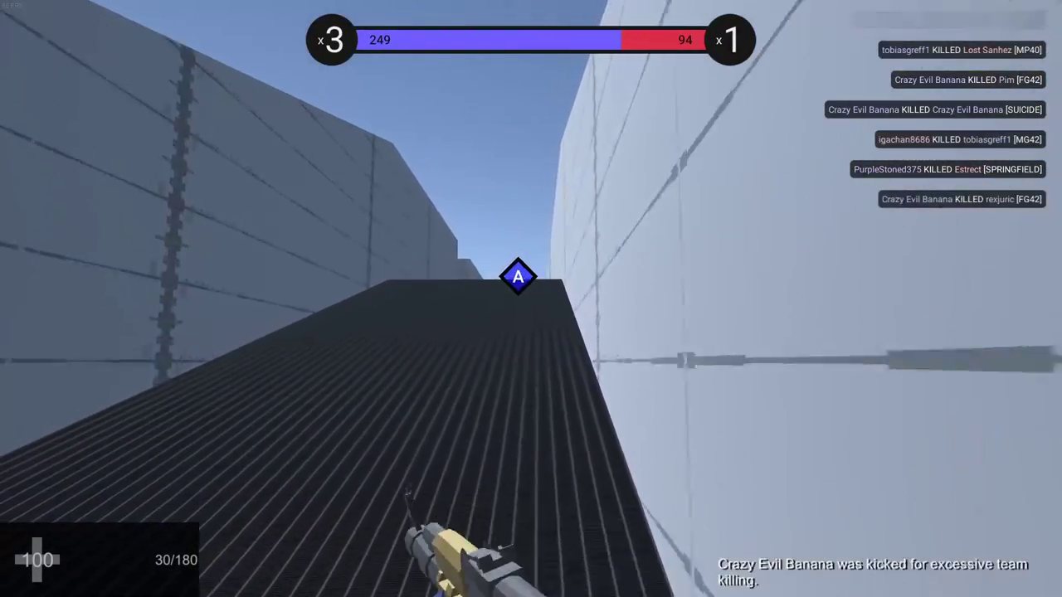
{"action": "mouse_move", "coordinate": [514, 299]}
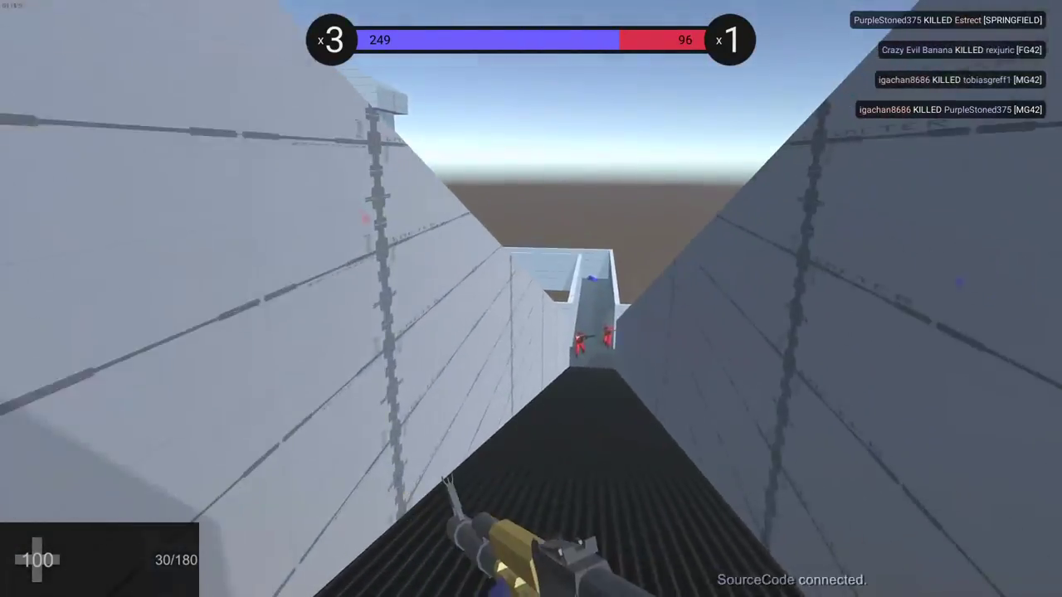
{"action": "left_click", "coordinate": [531, 298]}
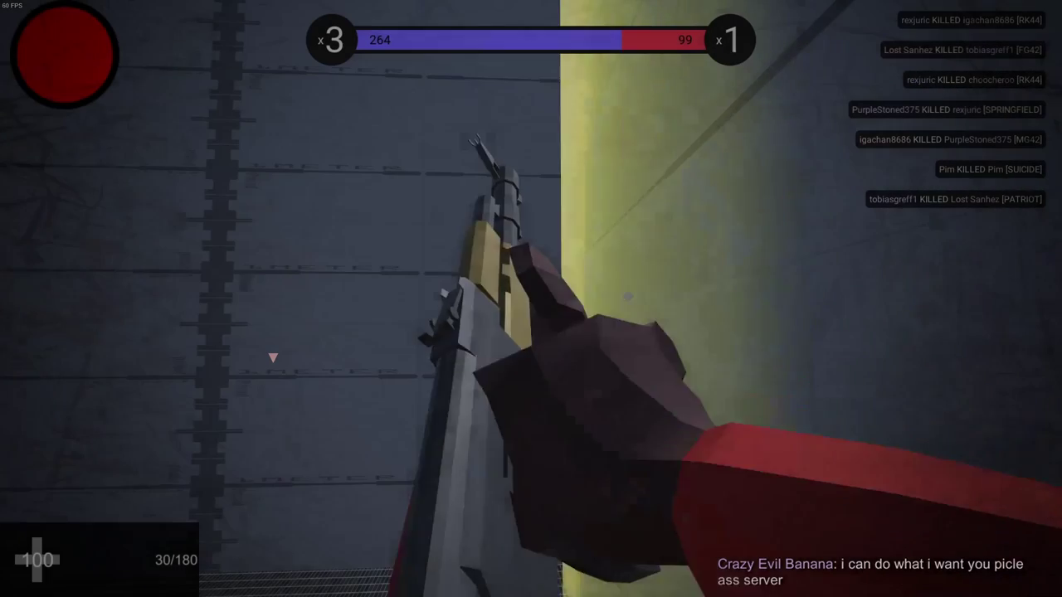
{"action": "mouse_move", "coordinate": [531, 299]}
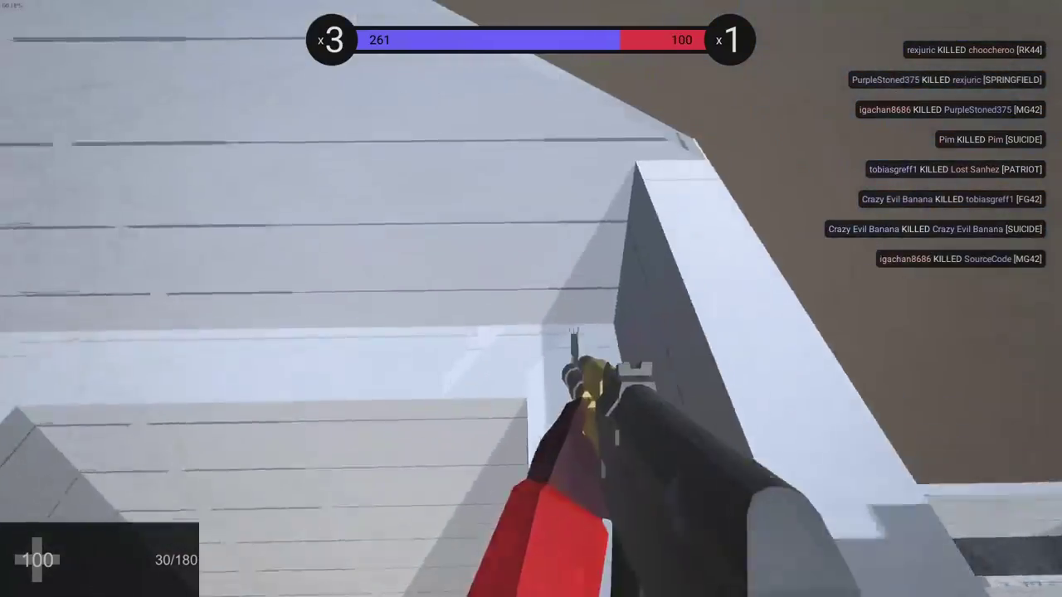
{"action": "mouse_move", "coordinate": [531, 298]}
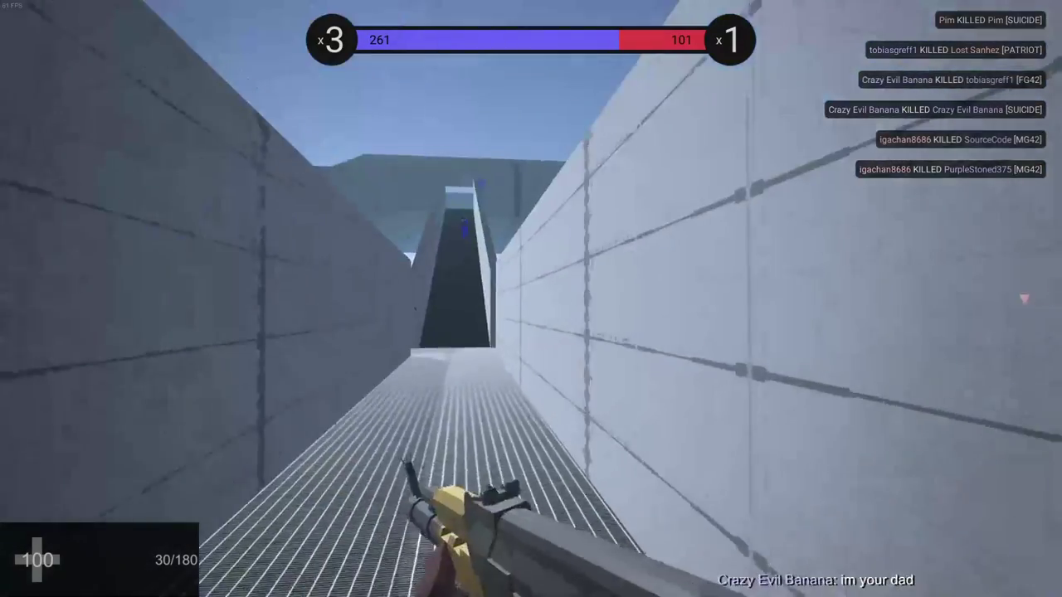
{"action": "left_click", "coordinate": [531, 298]}
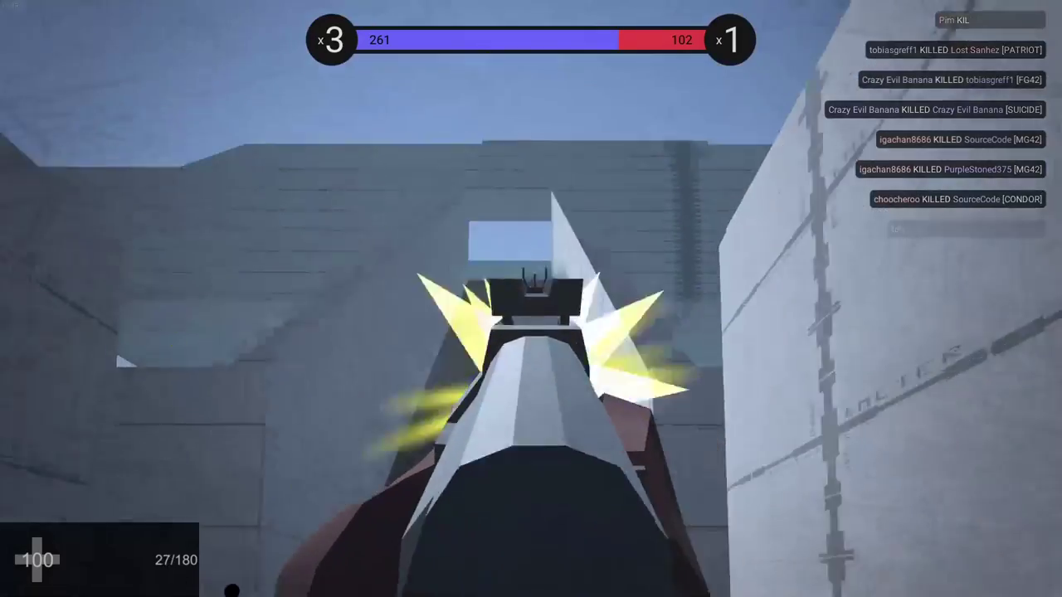
{"action": "left_click", "coordinate": [531, 299]}
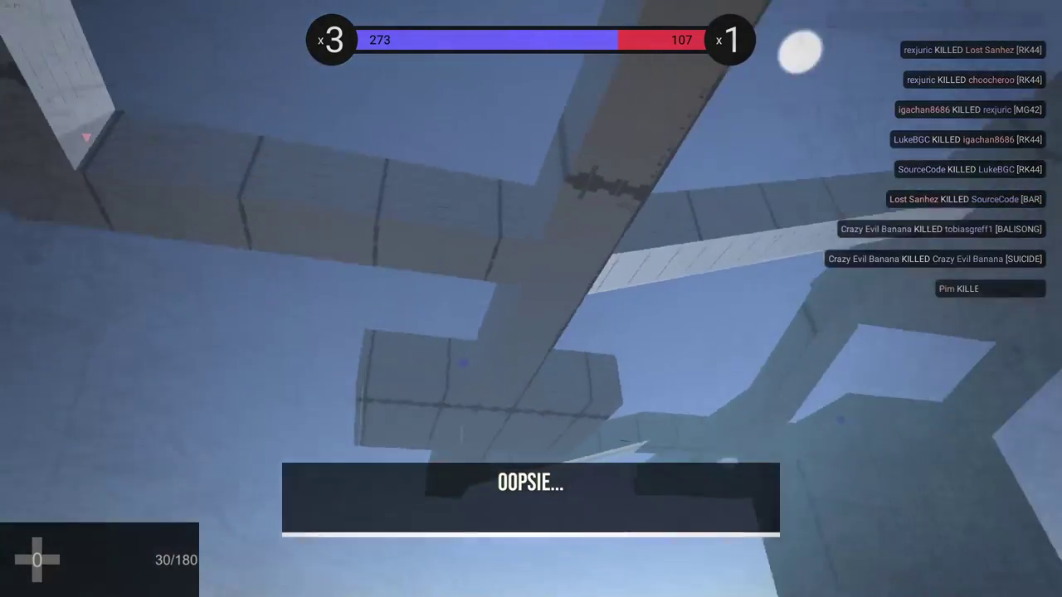
{"action": "key", "text": "tab"}
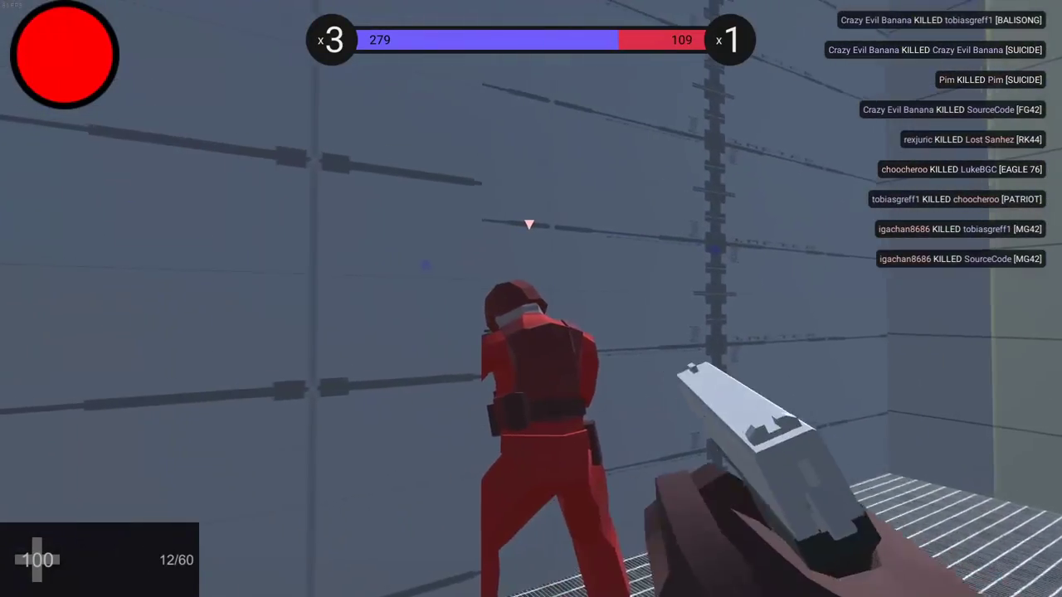
{"action": "left_click", "coordinate": [531, 299]}
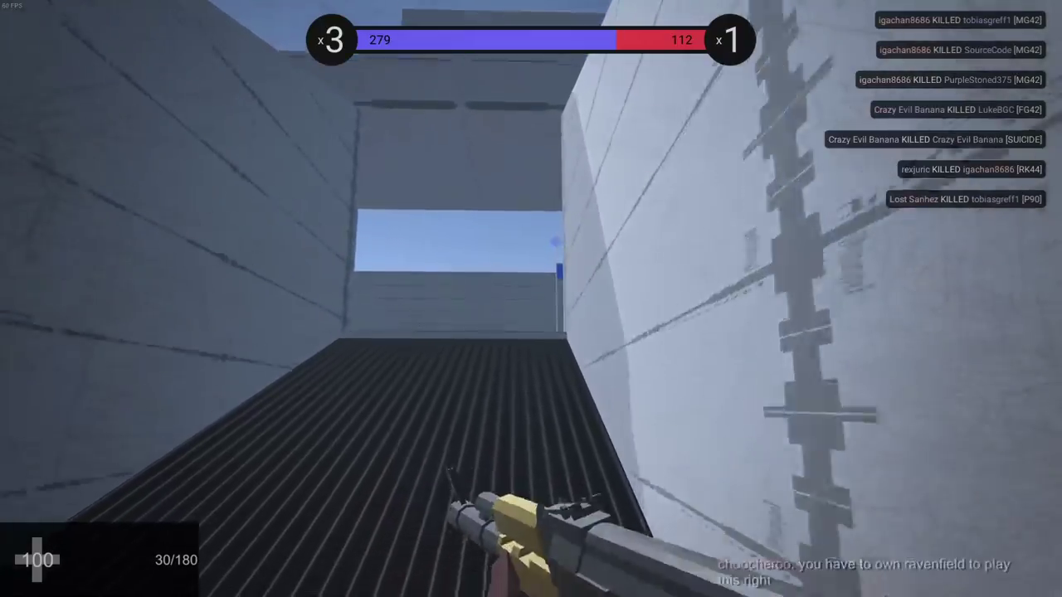
{"action": "mouse_move", "coordinate": [531, 332]}
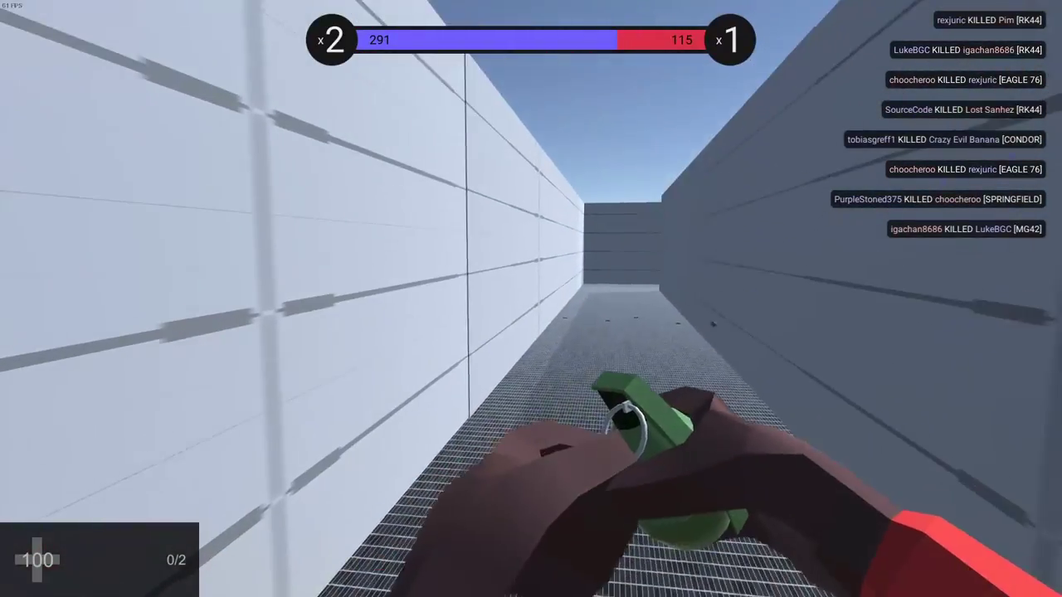
{"action": "left_click", "coordinate": [531, 299]}
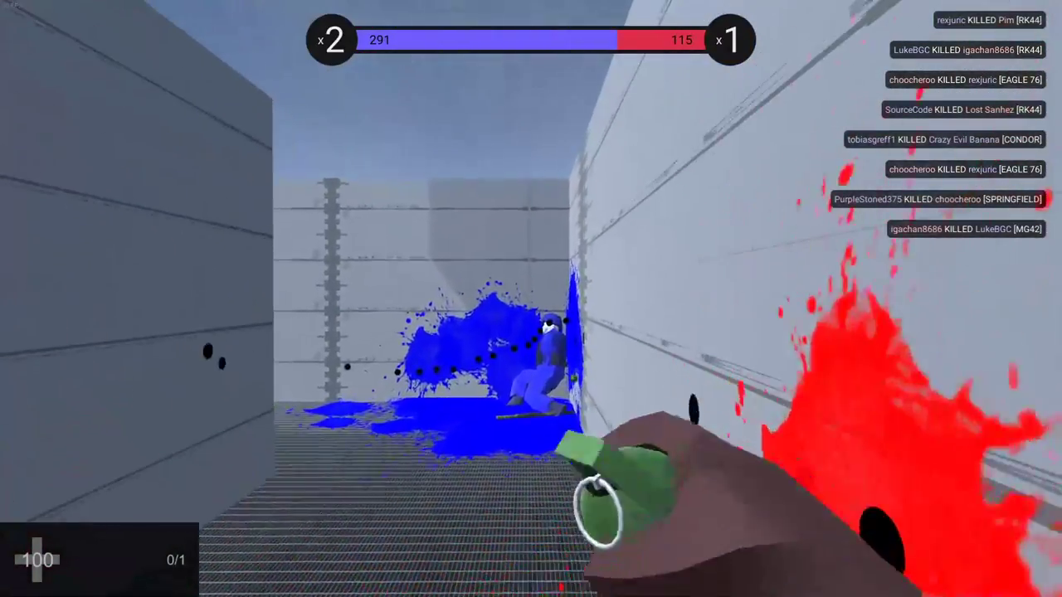